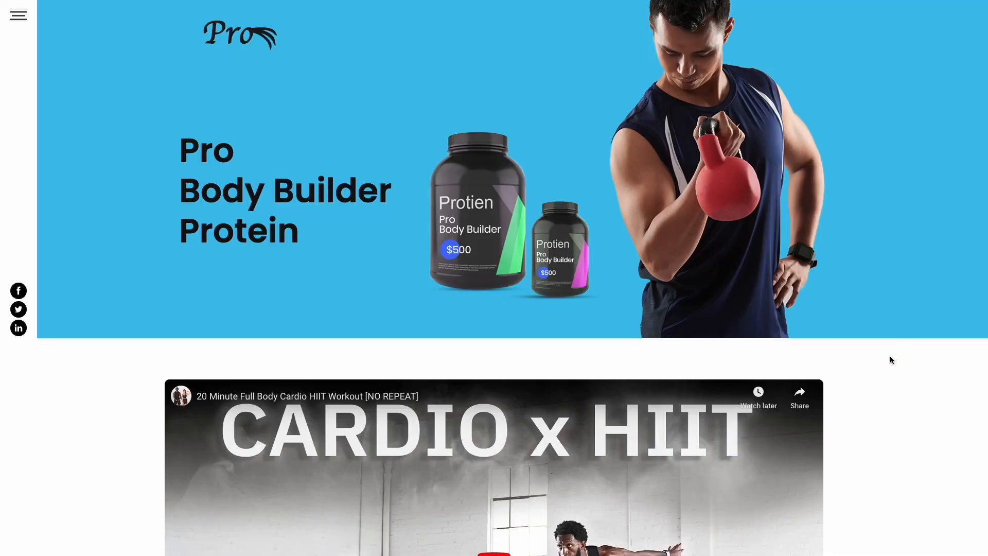
Scroll the NFT market demo, switch its carousel video via the dots, then advance the consulting carousel.
scroll("down", 3)
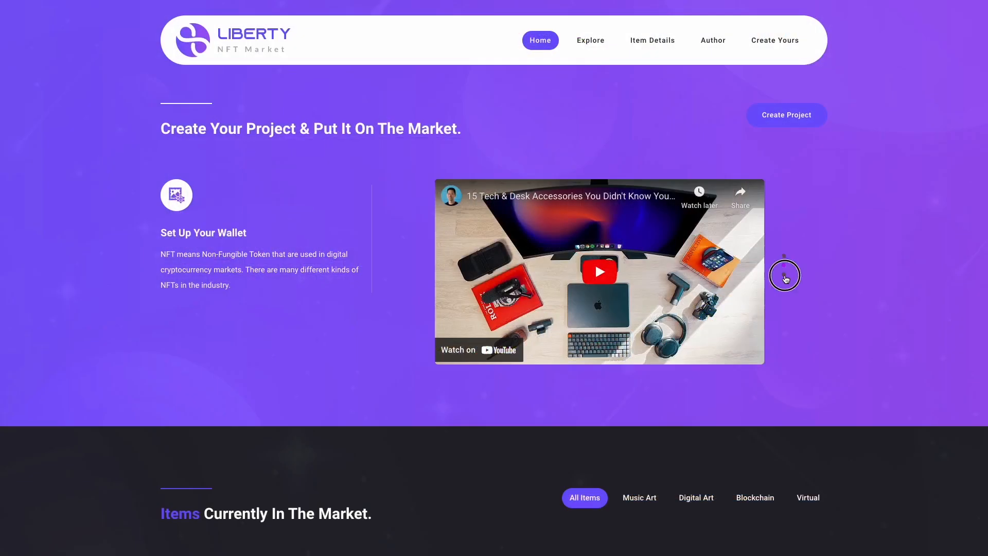
left_click(784, 275)
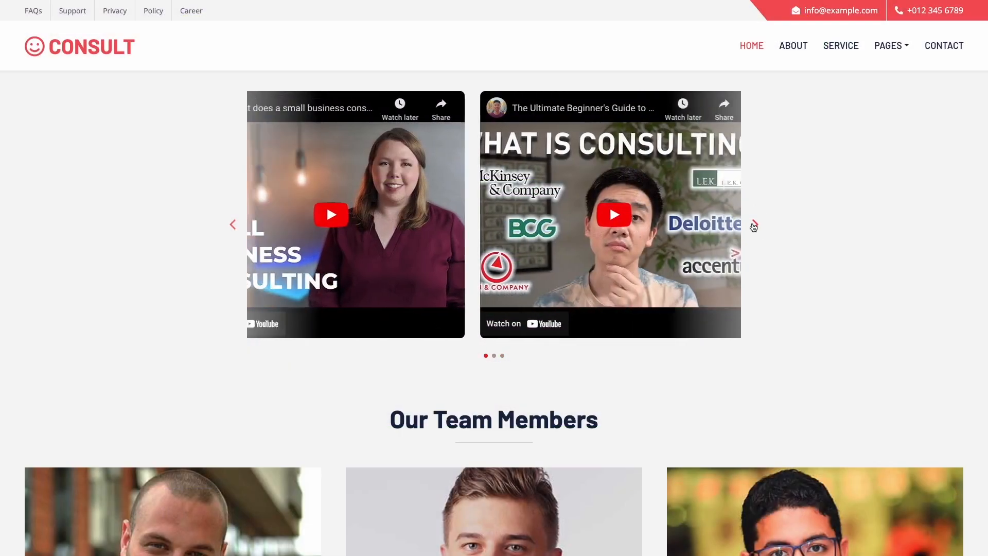
left_click(79, 46)
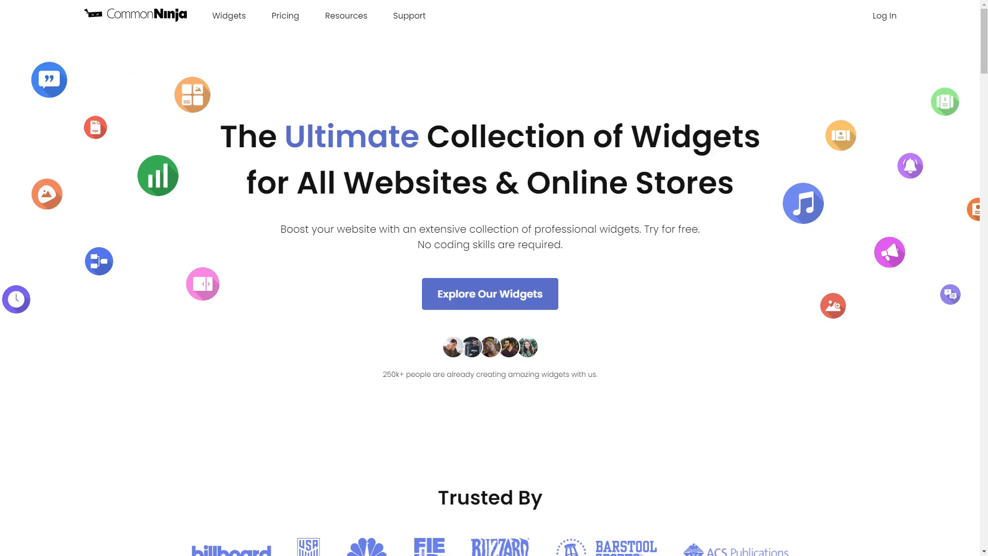
Scroll the widget catalog to Video Carousel and start a new carousel.
scroll("down", 3)
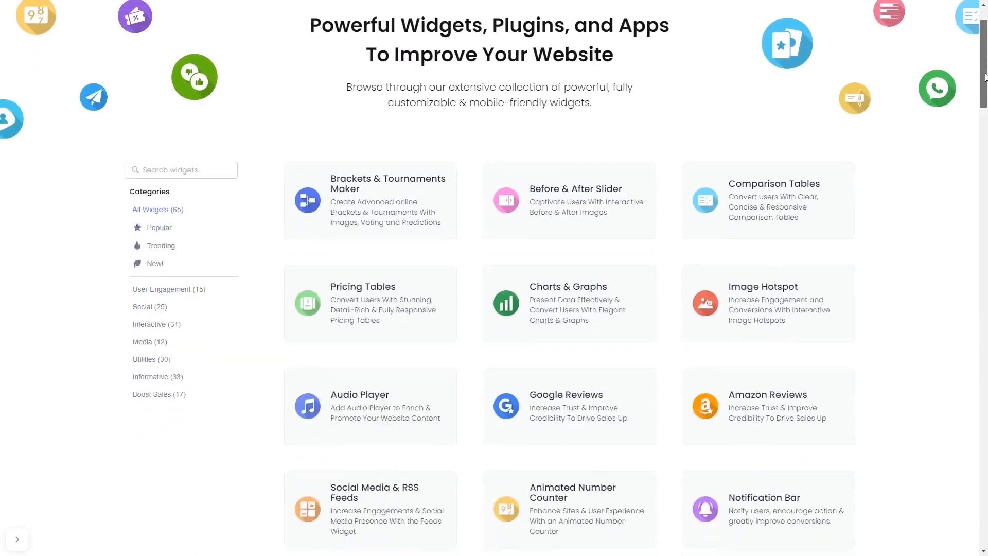
scroll("down", 3)
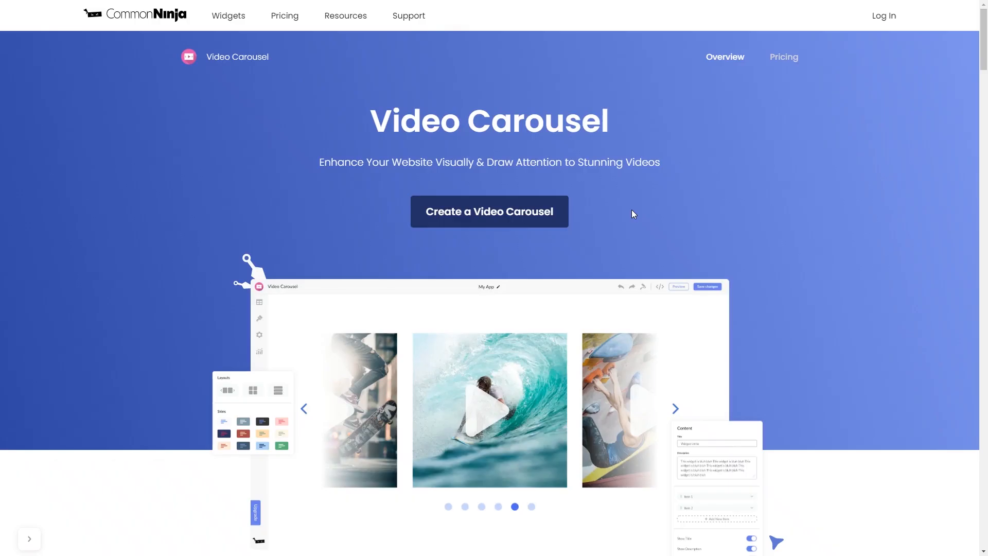
mouse_move(538, 224)
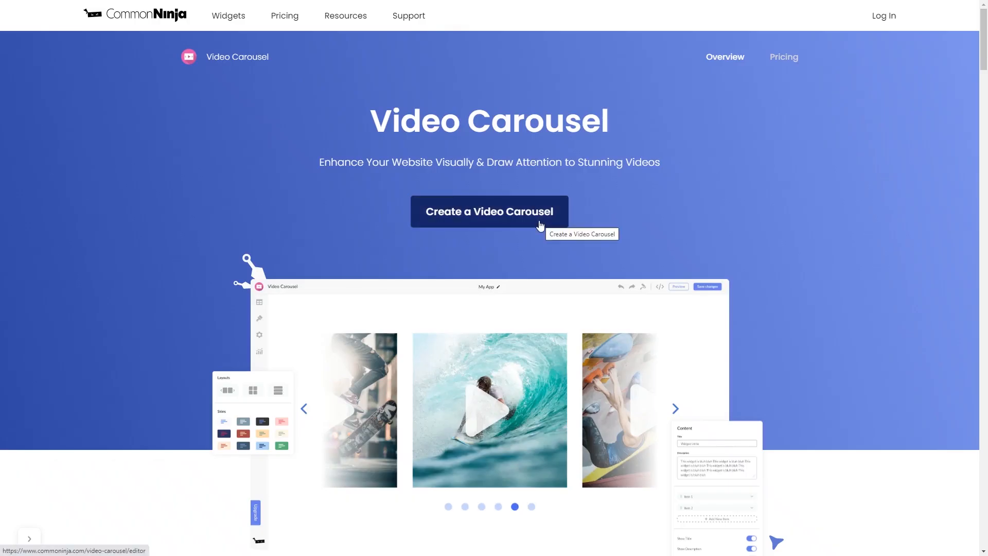
left_click(488, 211)
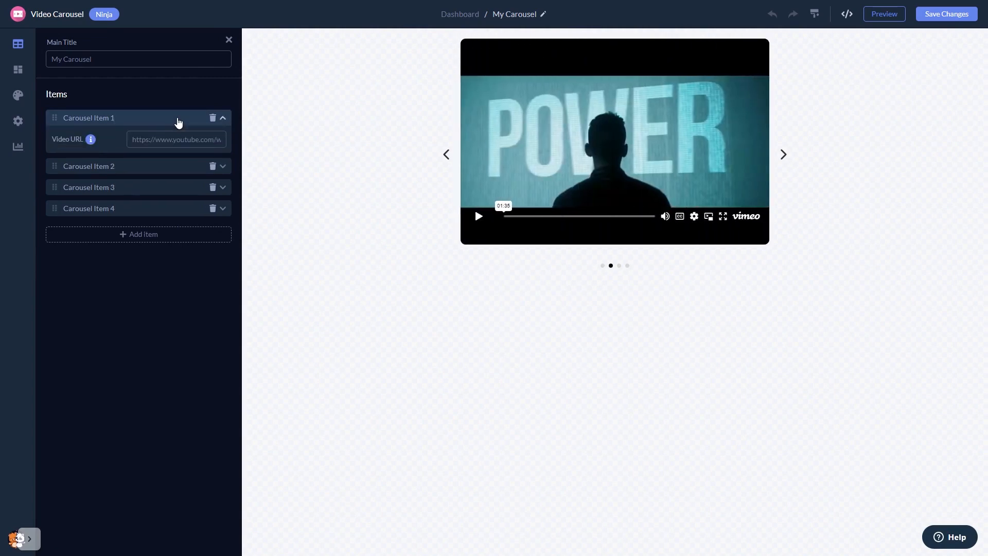
Browse the carousel layouts and try the layout showing neighbouring videos.
left_click(782, 154)
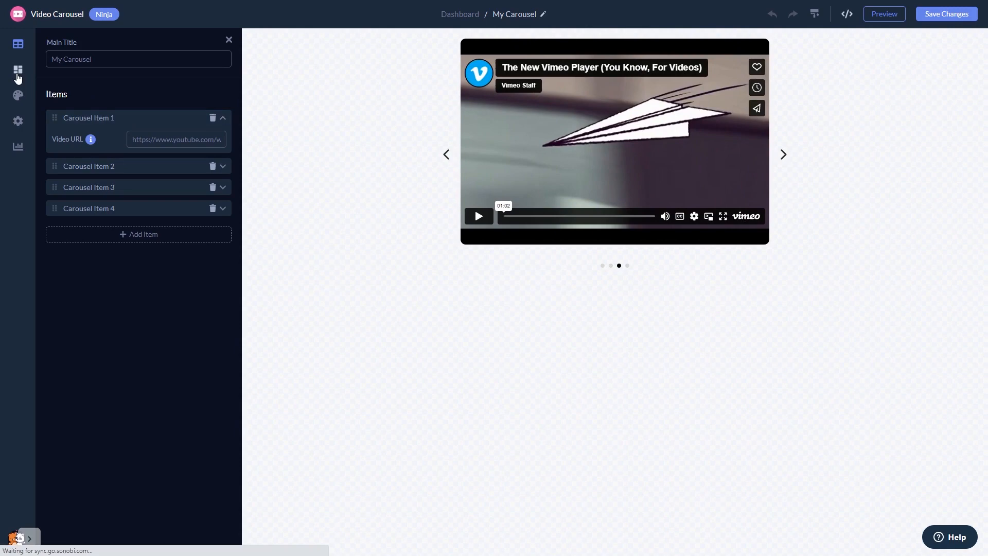
left_click(17, 69)
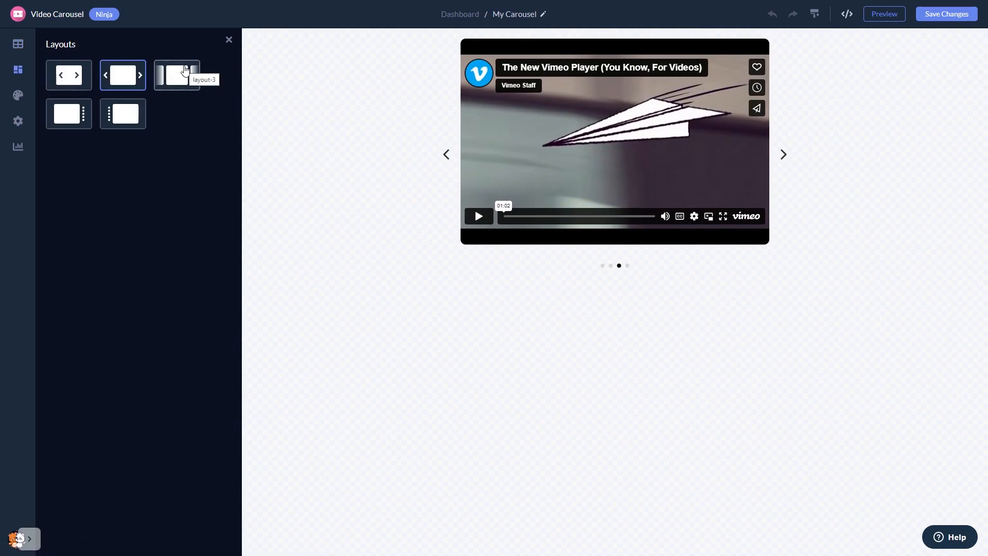
left_click(177, 75)
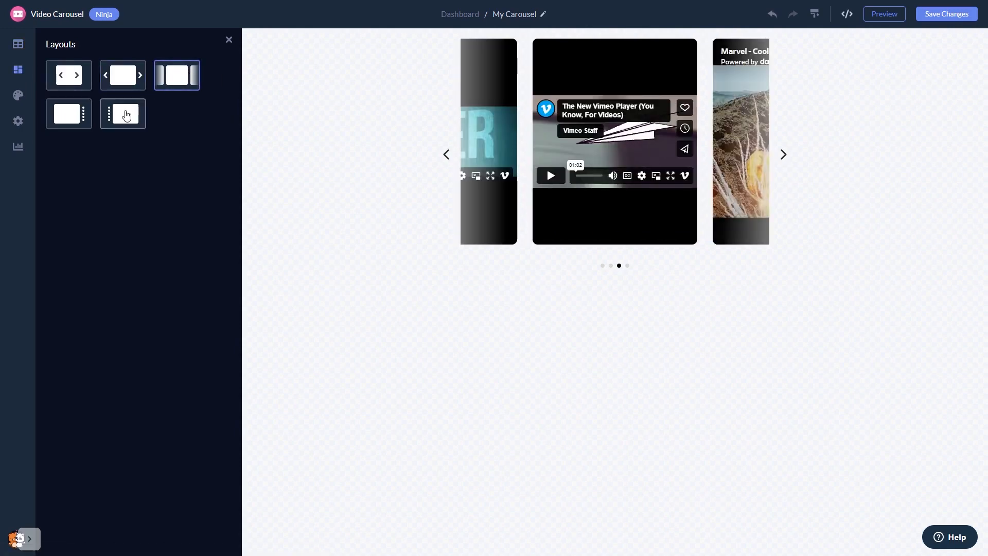
Choose the vertical-pagination-dots layout, then review the Design and Settings tabs.
left_click(122, 113)
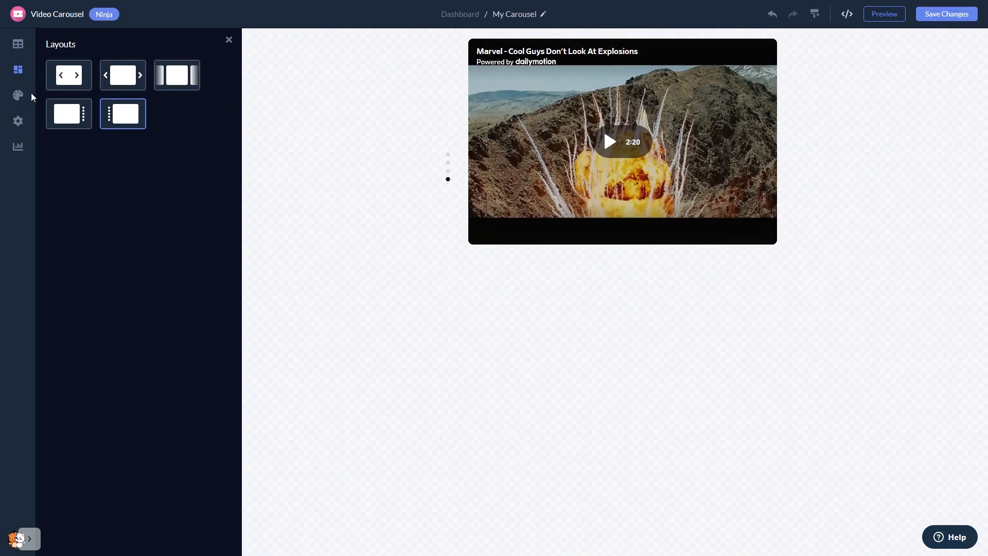
left_click(17, 95)
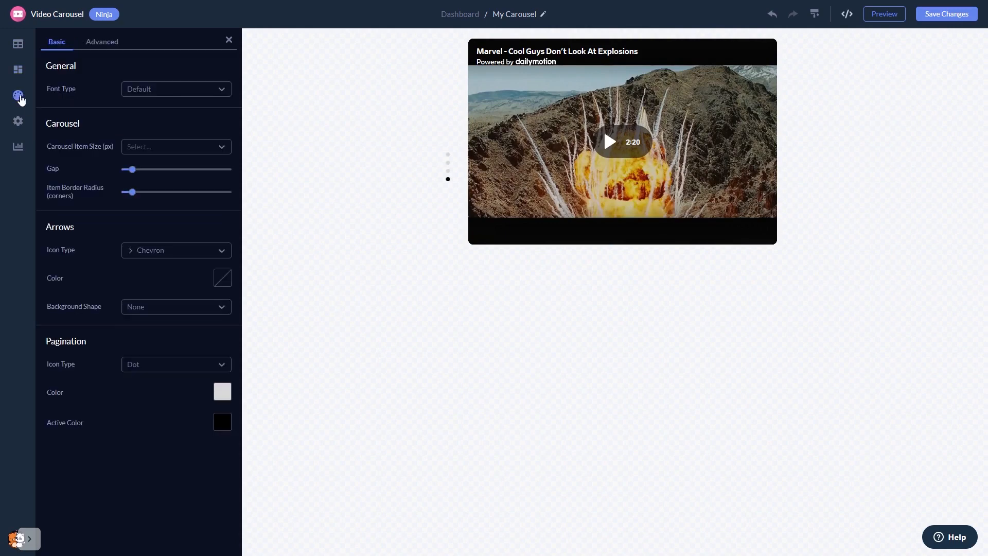
mouse_move(18, 121)
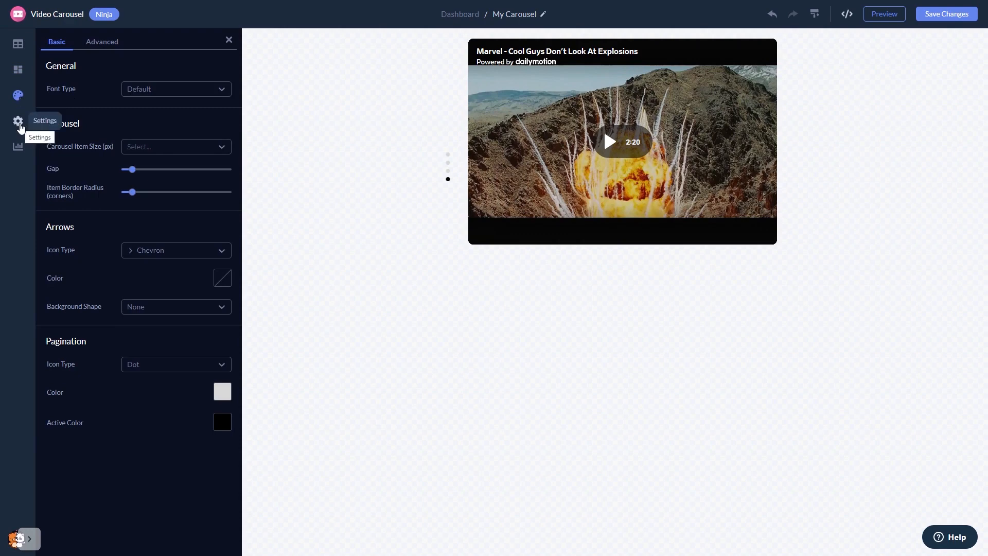
left_click(19, 120)
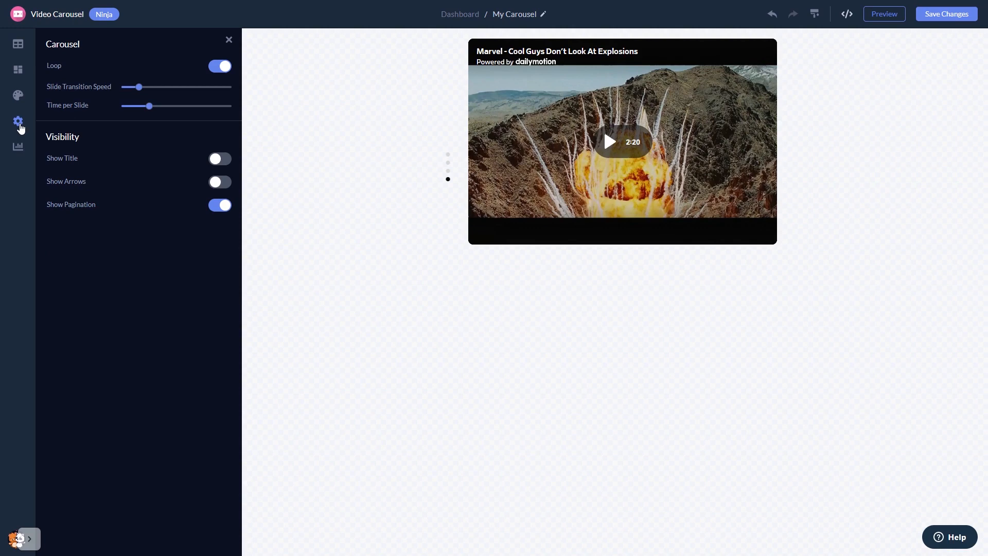
mouse_move(815, 232)
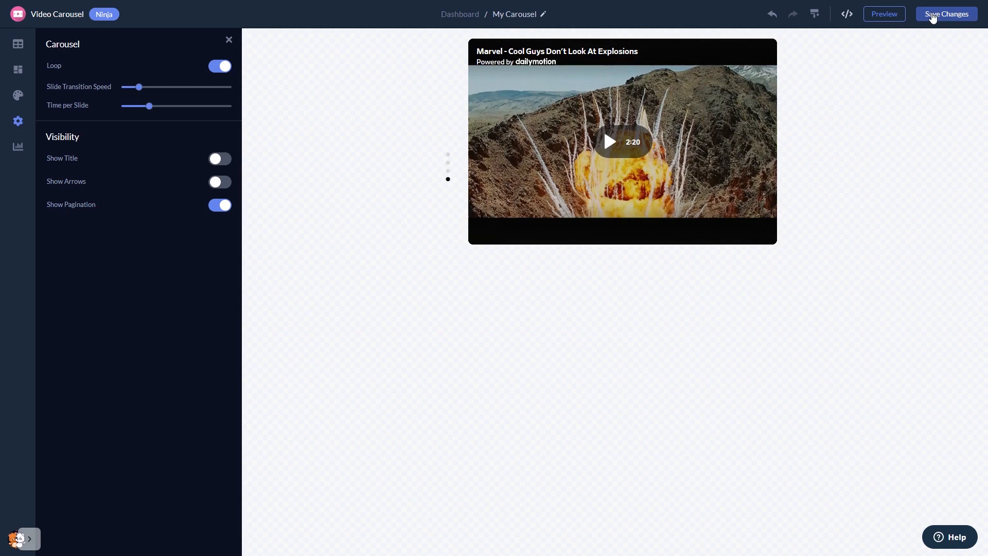
mouse_move(574, 50)
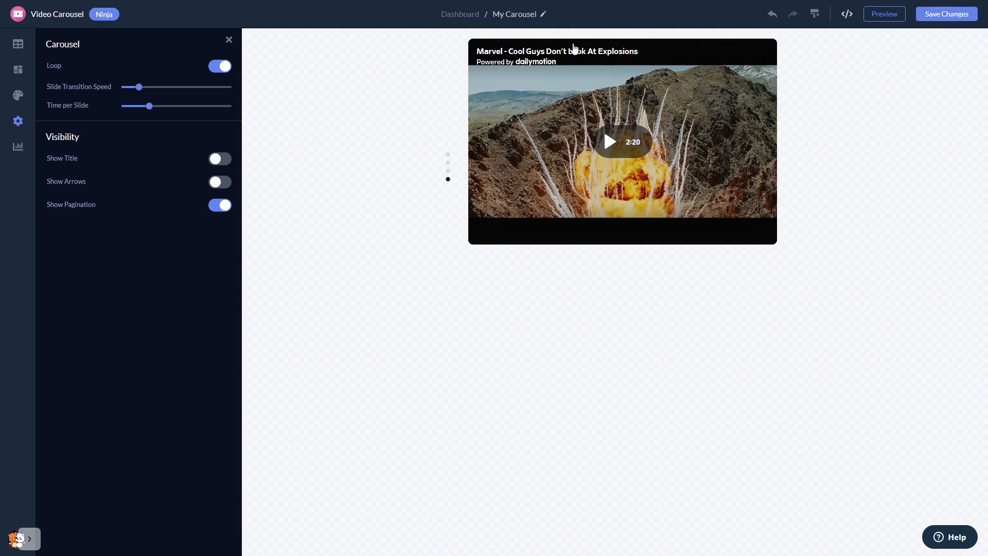
mouse_move(460, 14)
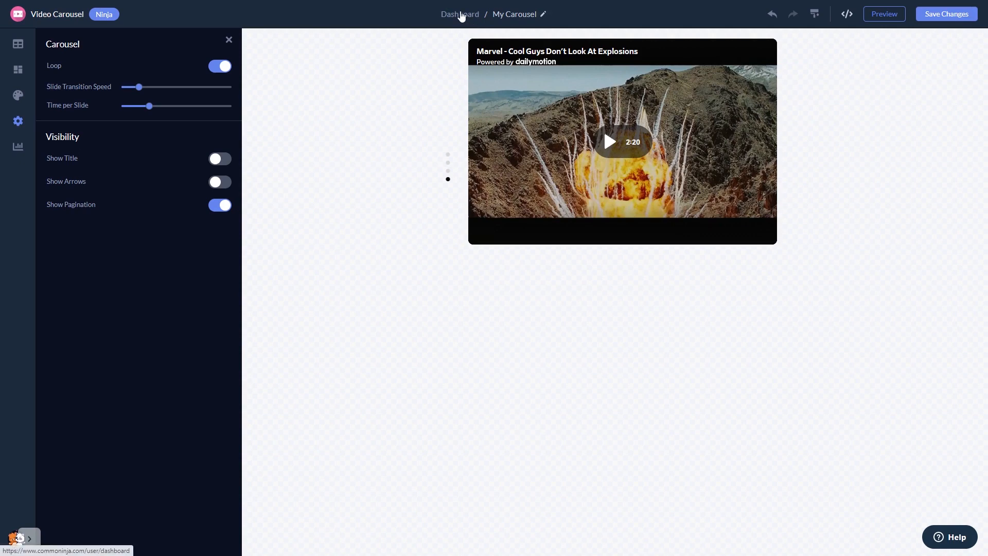
From the project dashboard, view and copy the widget's installation code, then close the dialog.
left_click(448, 154)
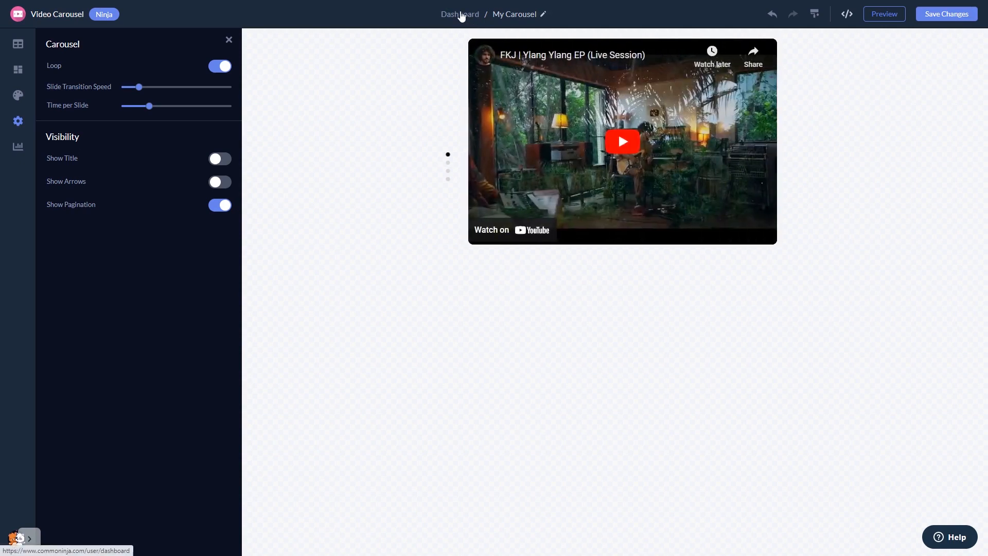
left_click(458, 13)
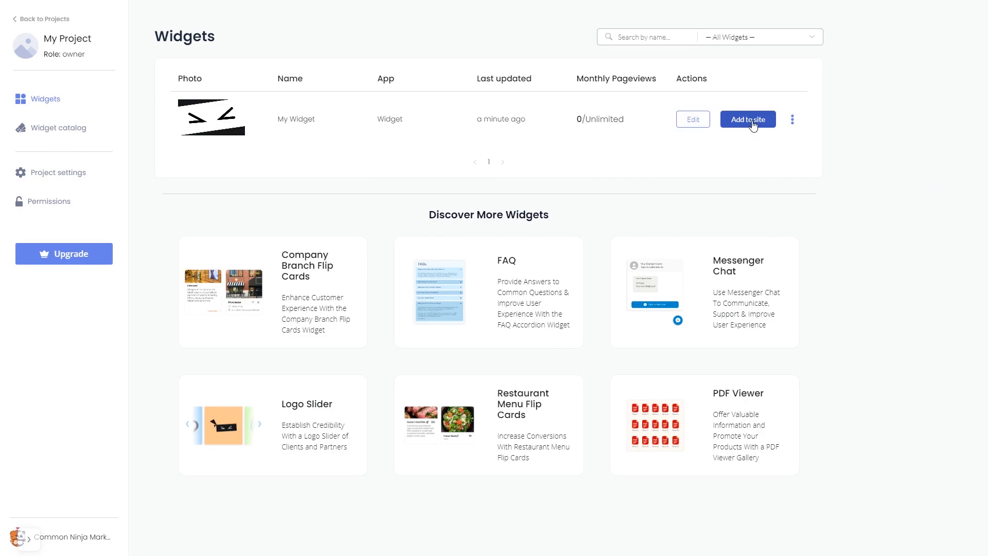
left_click(747, 119)
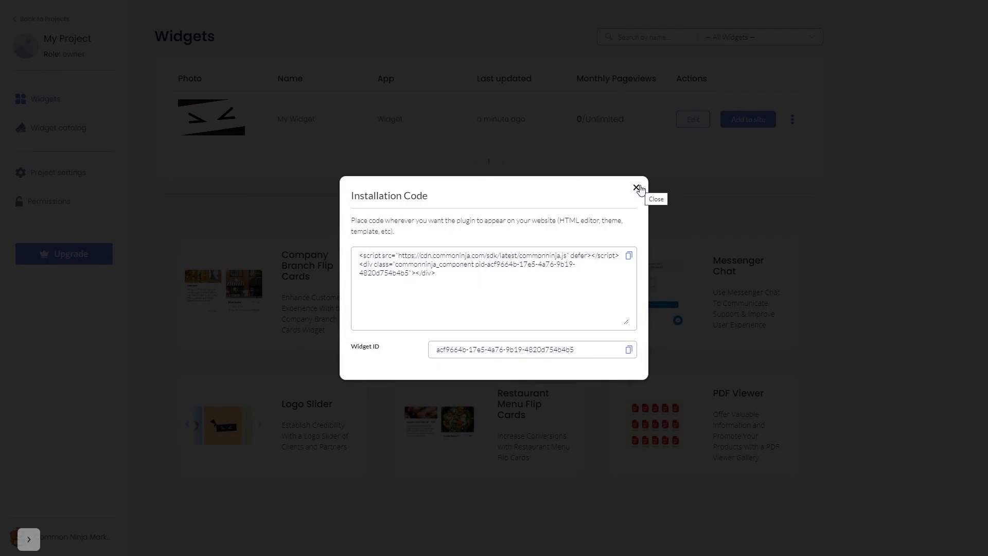
left_click(637, 188)
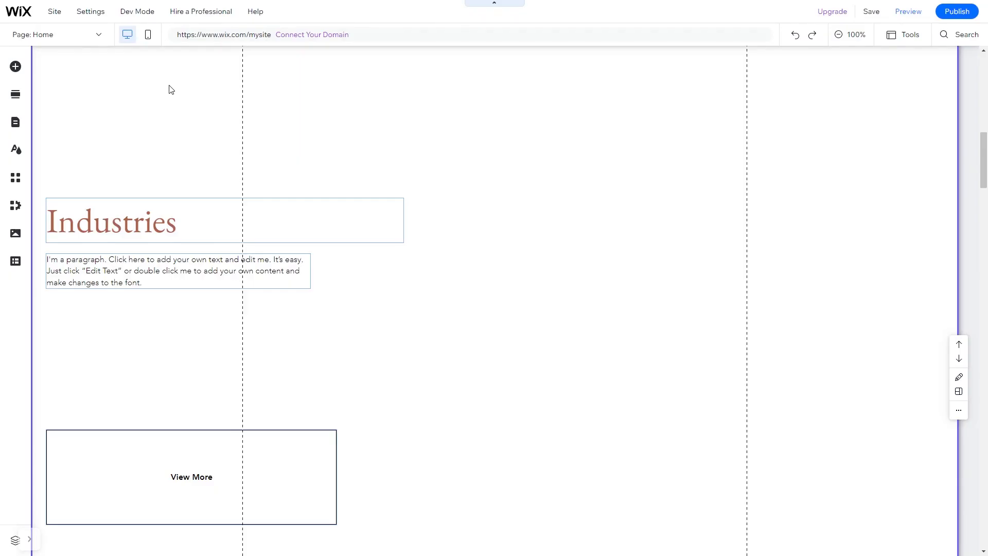
mouse_move(15, 67)
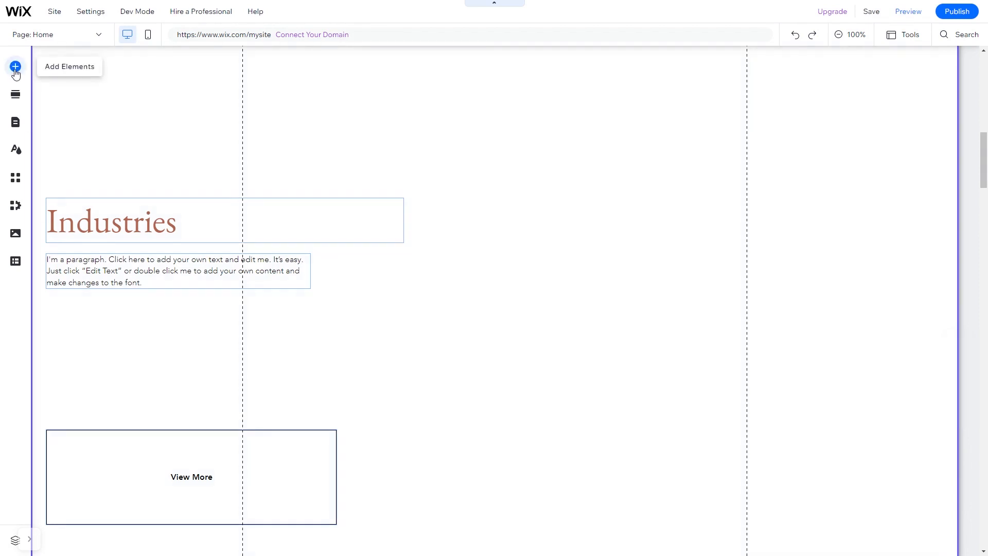
Add an Embed HTML element from Add Elements > Embed Code and open its code entry.
left_click(15, 67)
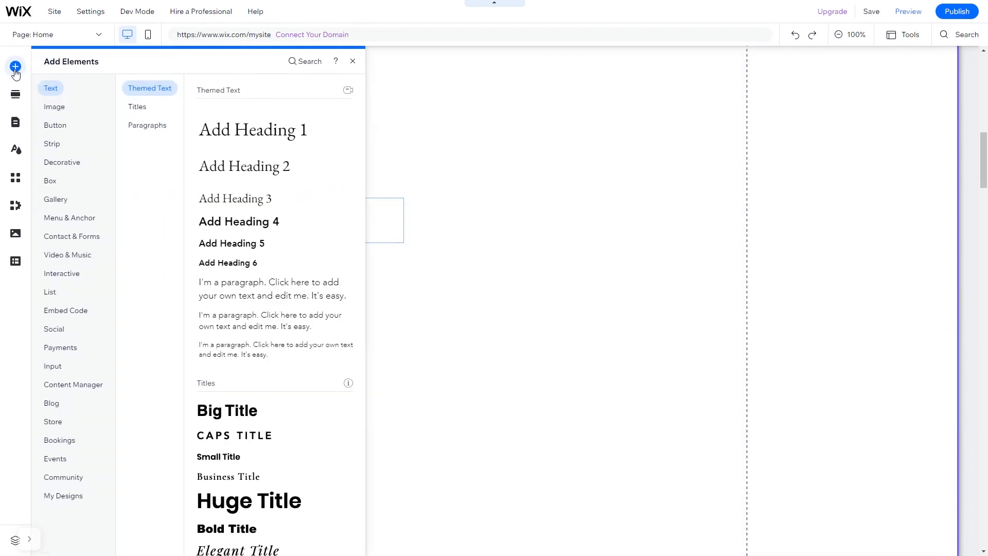
mouse_move(68, 301)
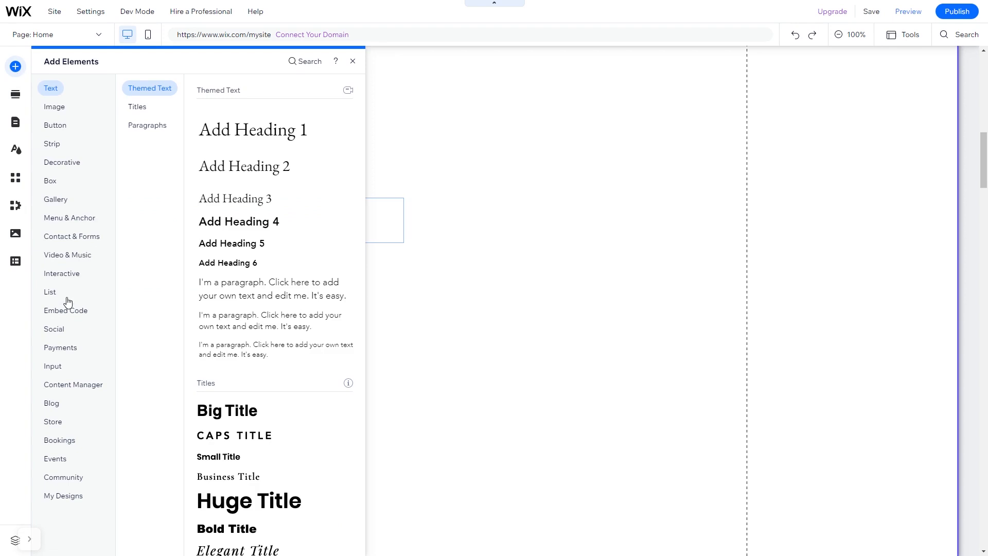
left_click(66, 310)
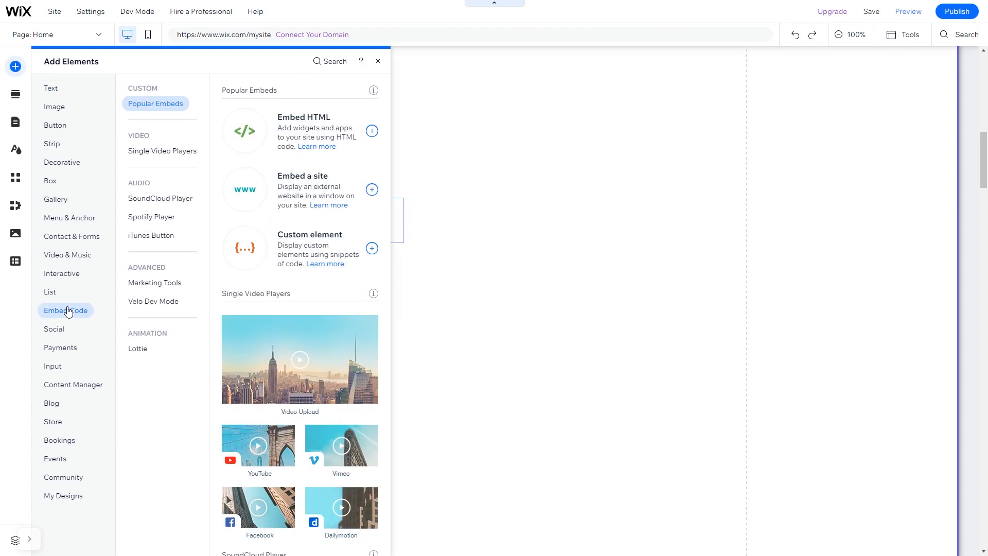
mouse_move(289, 130)
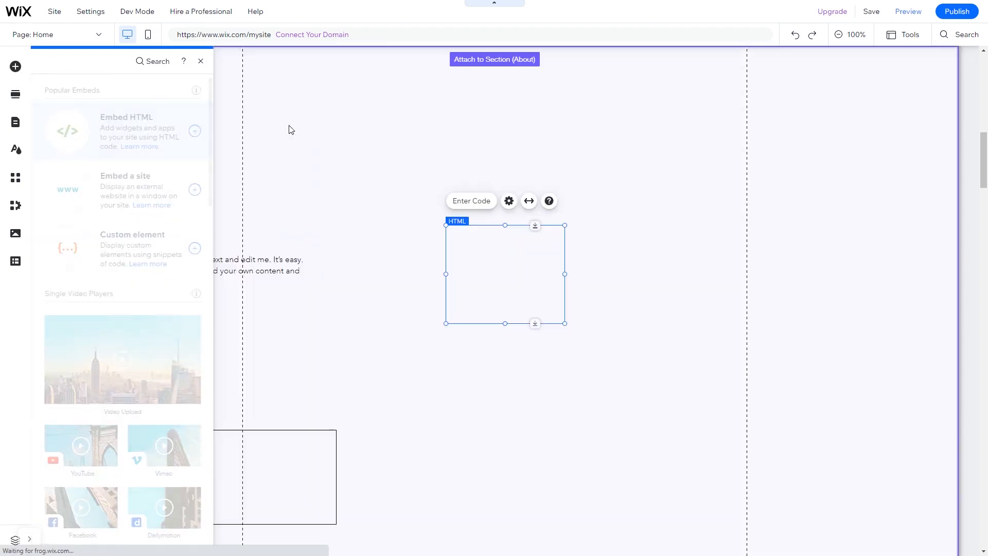
left_click(508, 200)
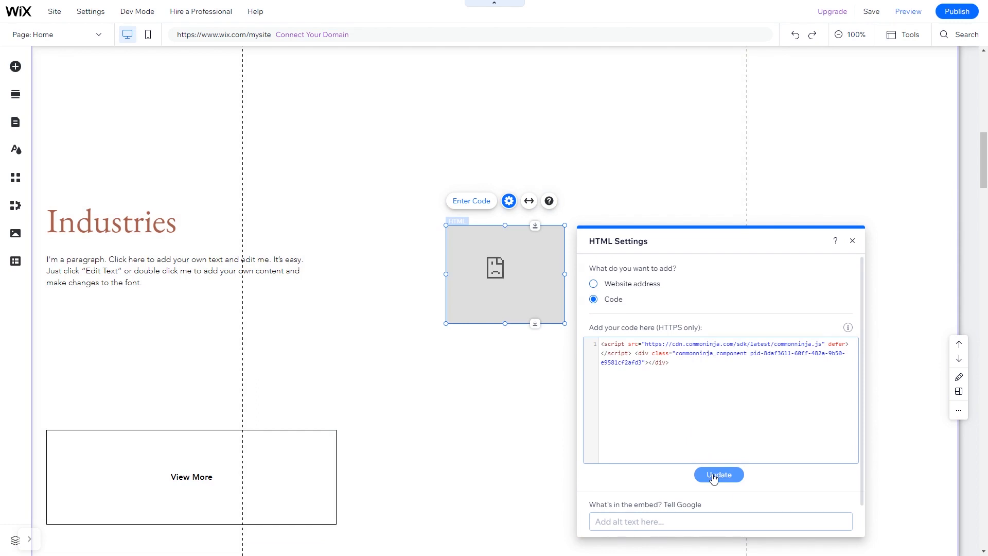
Apply the pasted Common Ninja script to the HTML element with Update.
left_click(718, 474)
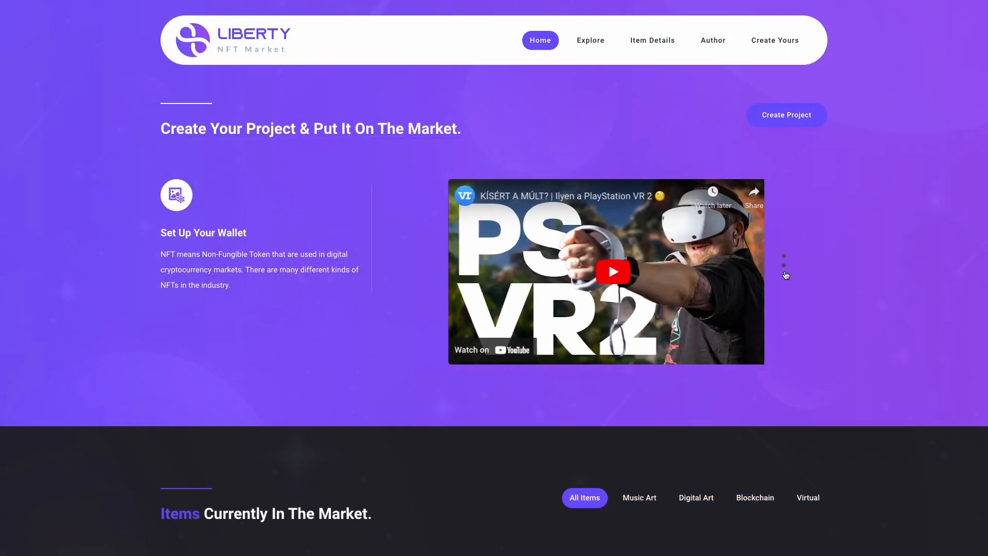
Switch the NFT site's vertical carousel video and advance the consulting site carousel.
left_click(784, 264)
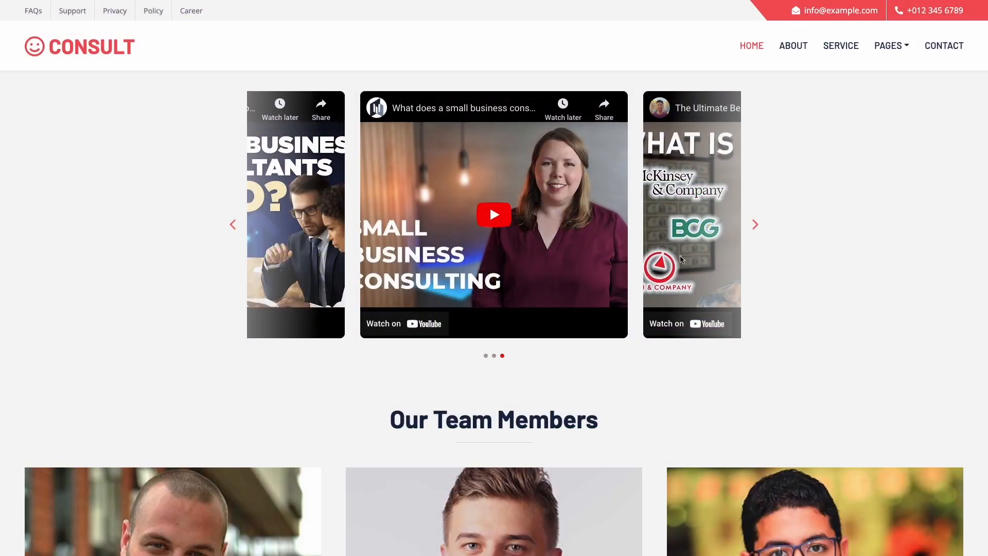
left_click(755, 224)
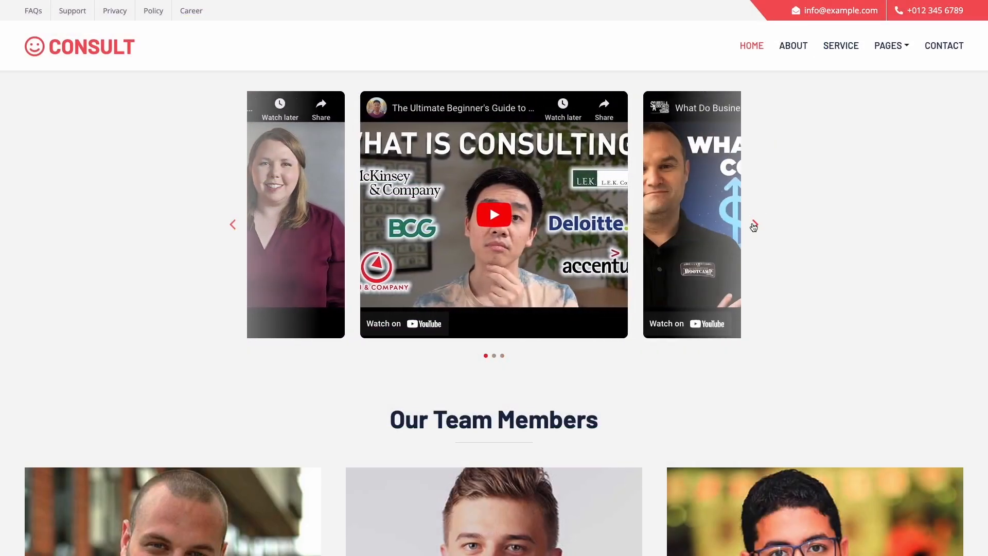